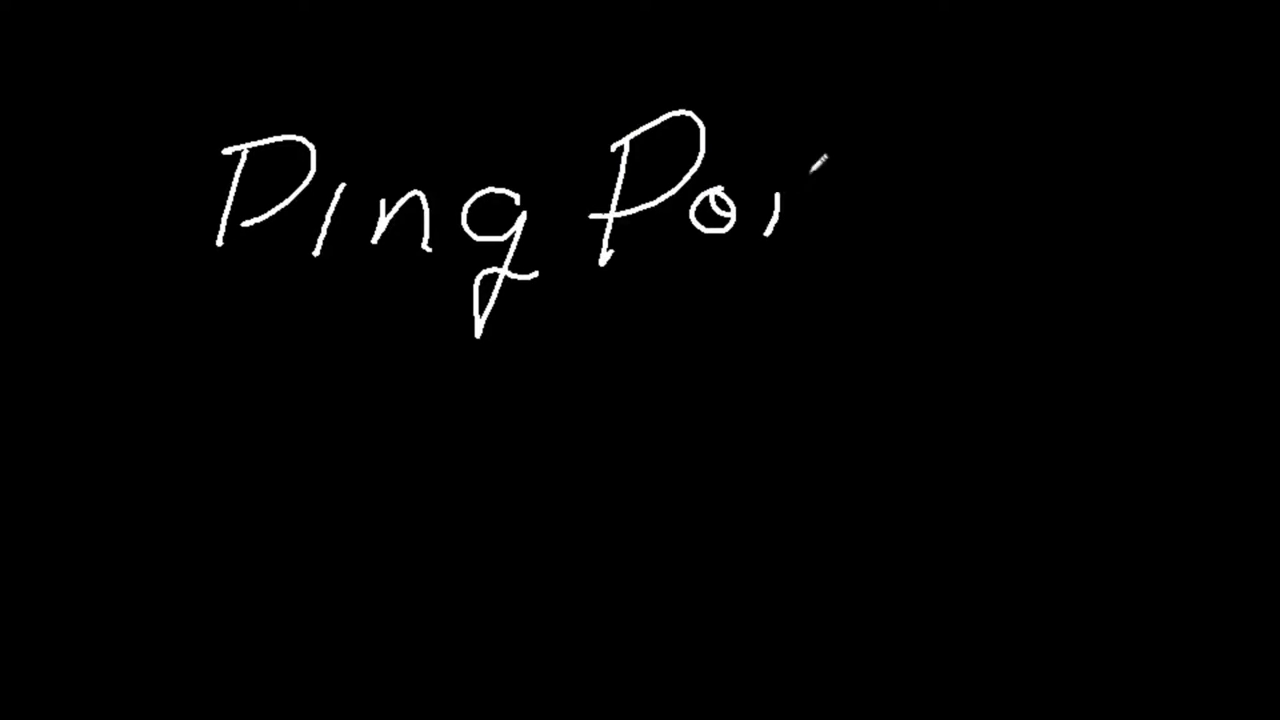
Write the 'Ping Pong' title, clear the board, and draw two long horizontal tube walls
drag(810, 180, 1010, 230)
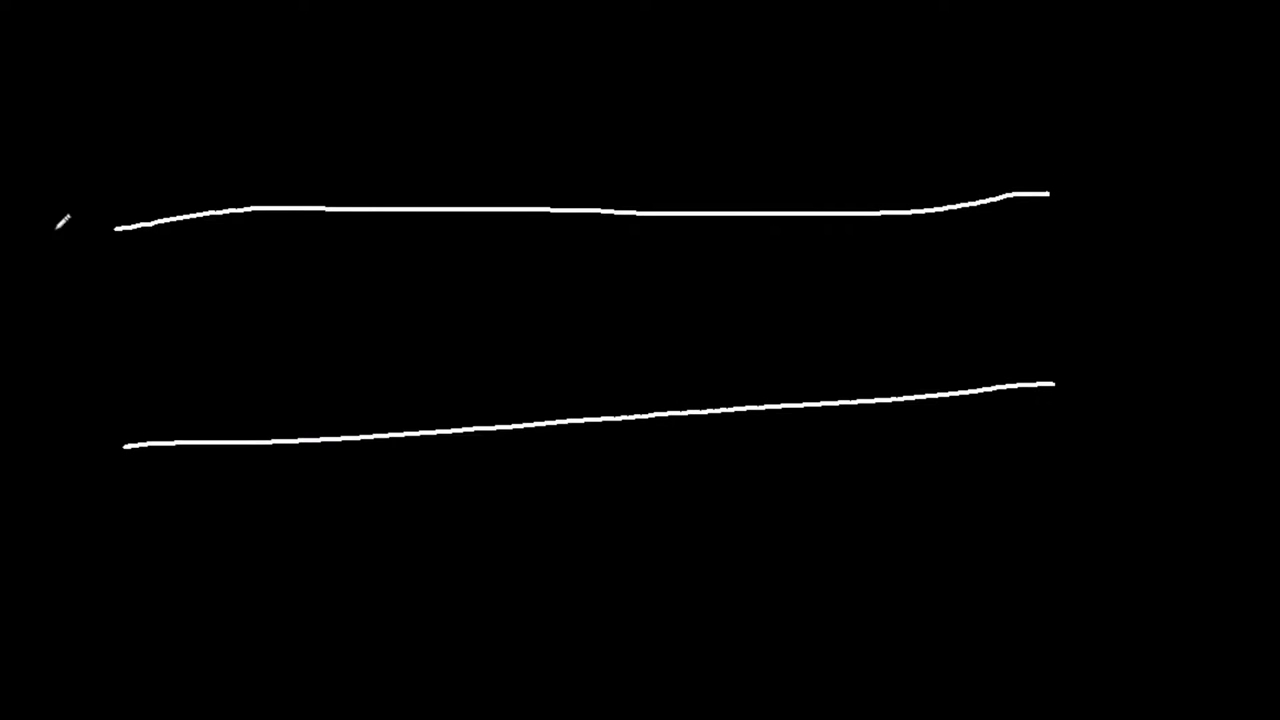
Draw the tube's oval left end, closed right end, and a hose to a box labelled 'V Pump'
drag(120, 230, 118, 444)
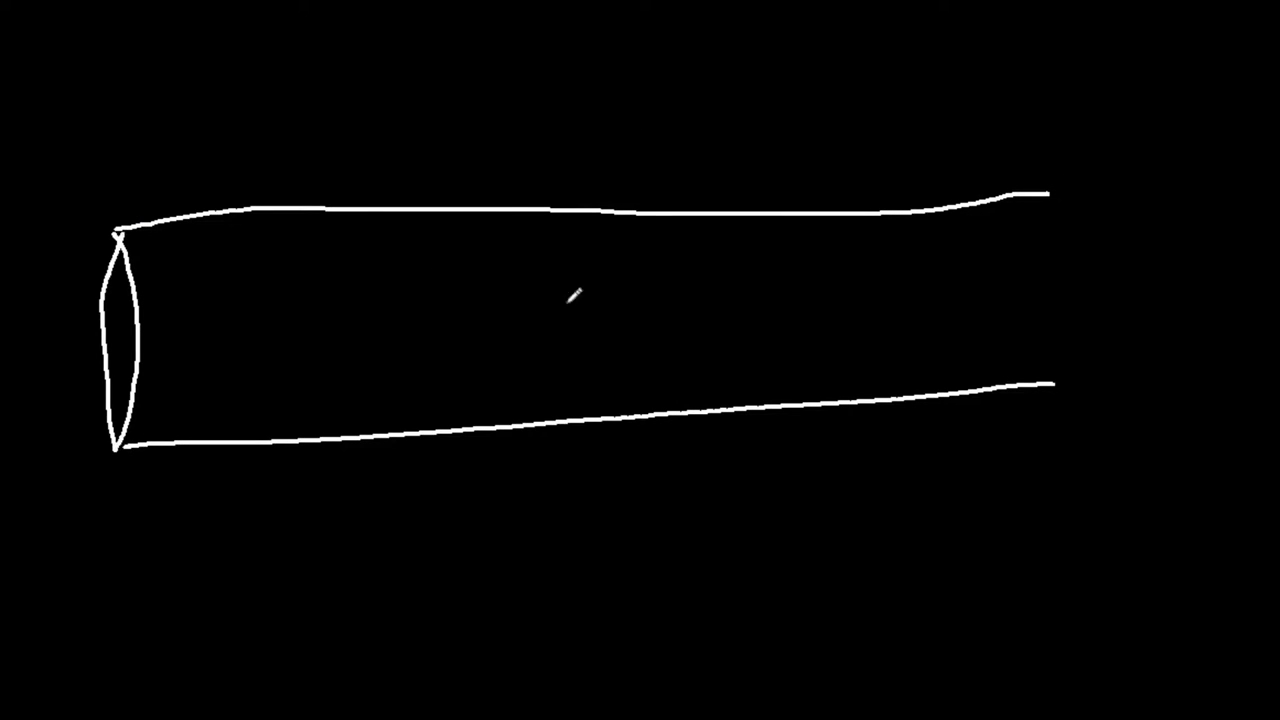
drag(1044, 196, 1044, 390)
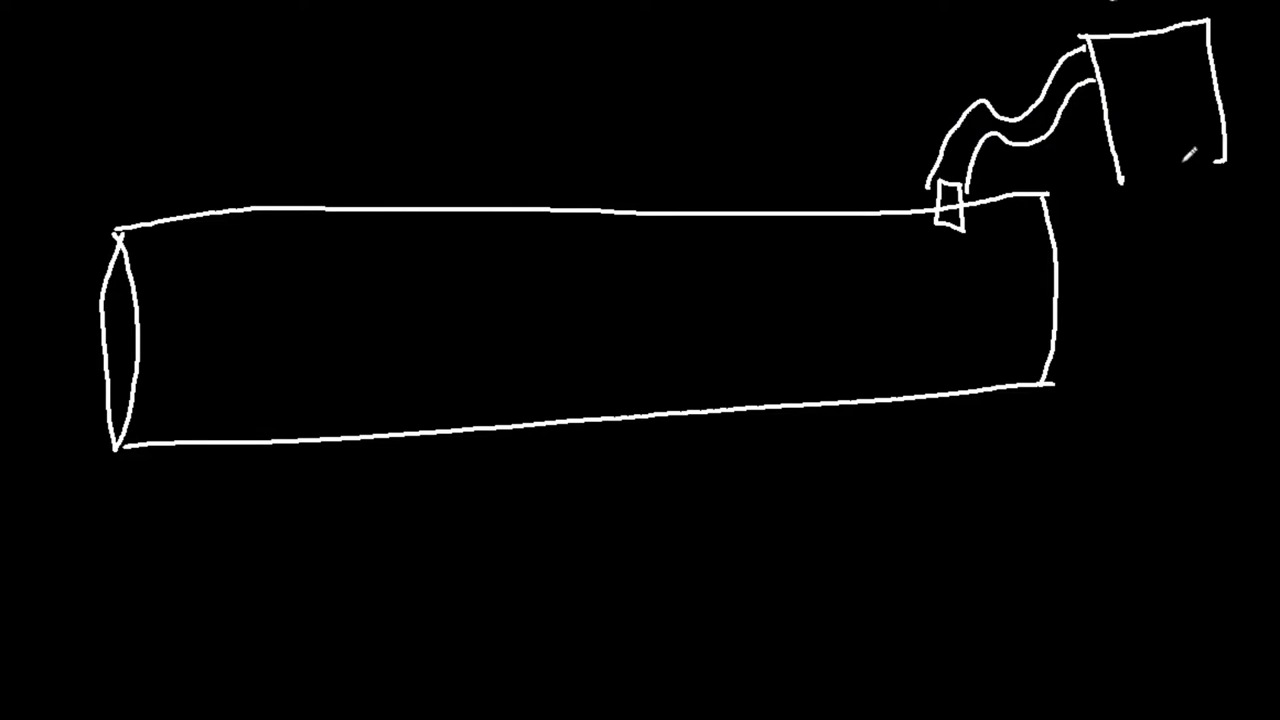
text(V Pump)
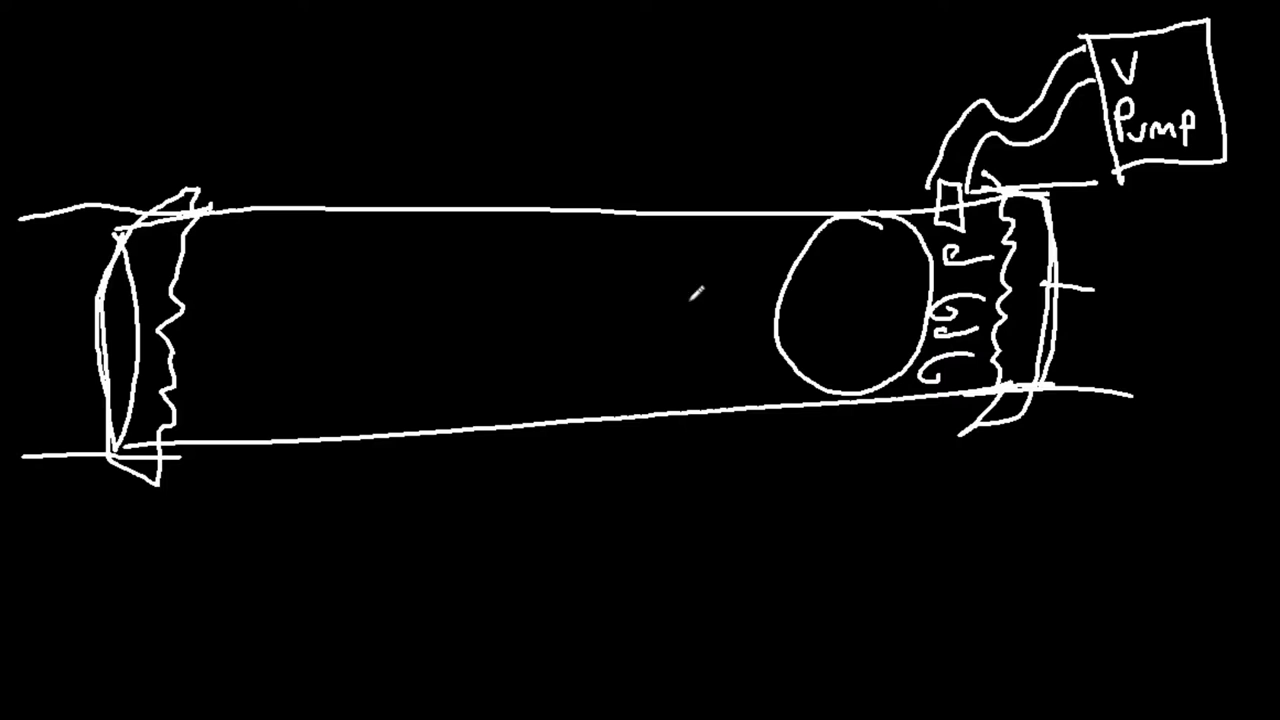
Draw a leftward arrow from the ball along the tube toward the open end
drag(720, 296, 590, 296)
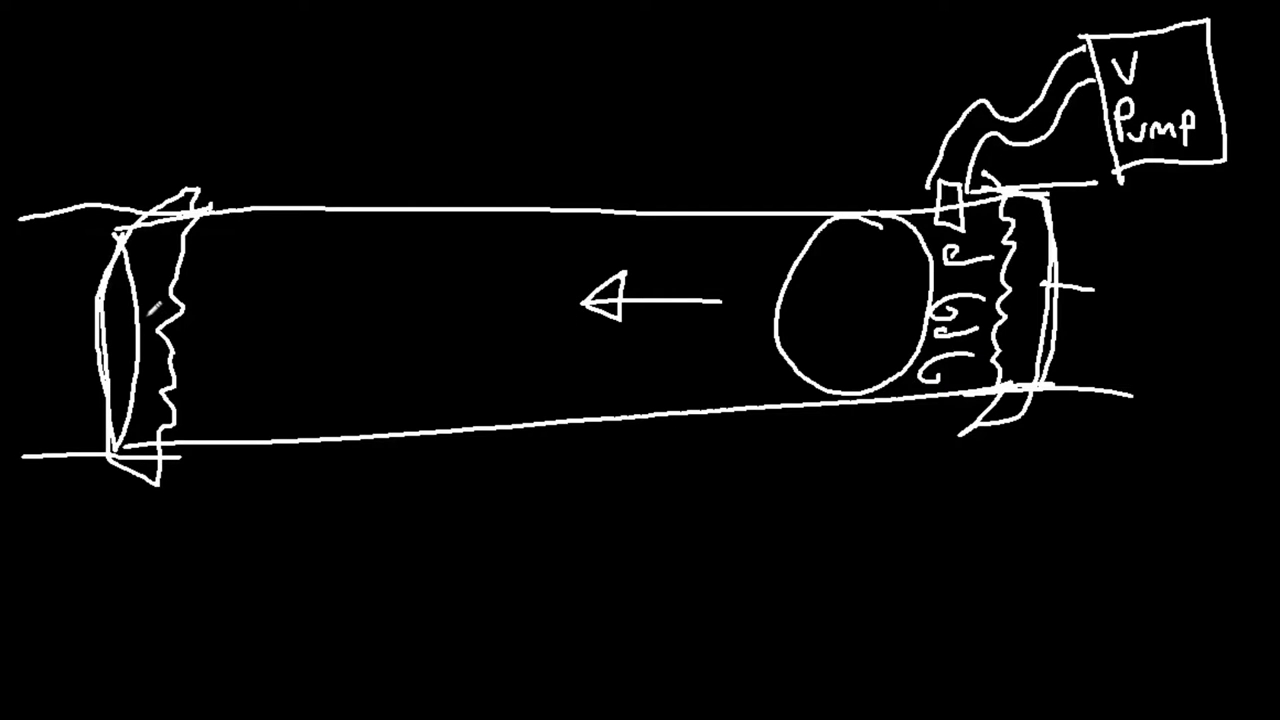